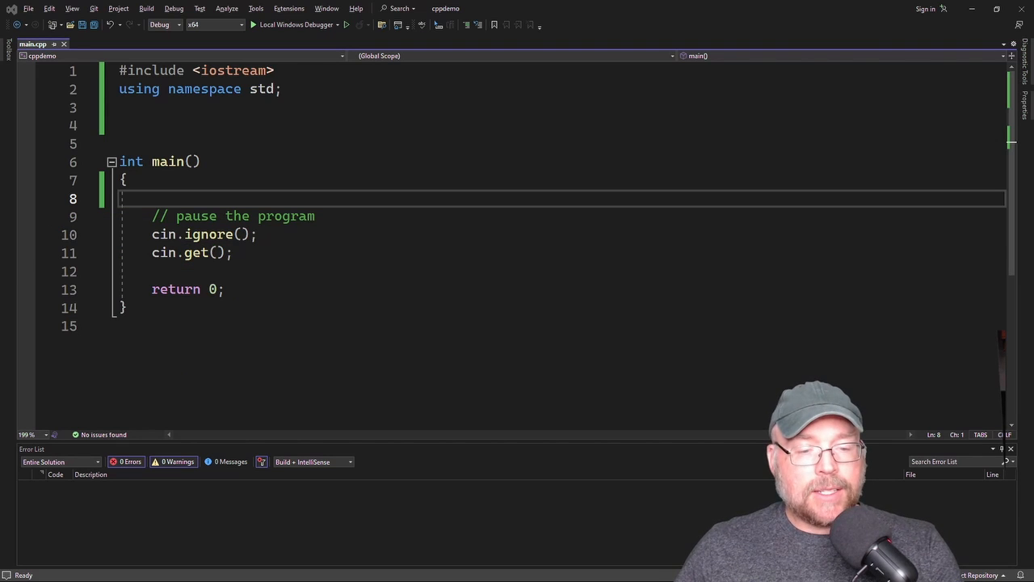
Include <cstdlib> and add five cout << rand() << endl; lines in main.
text(#include)
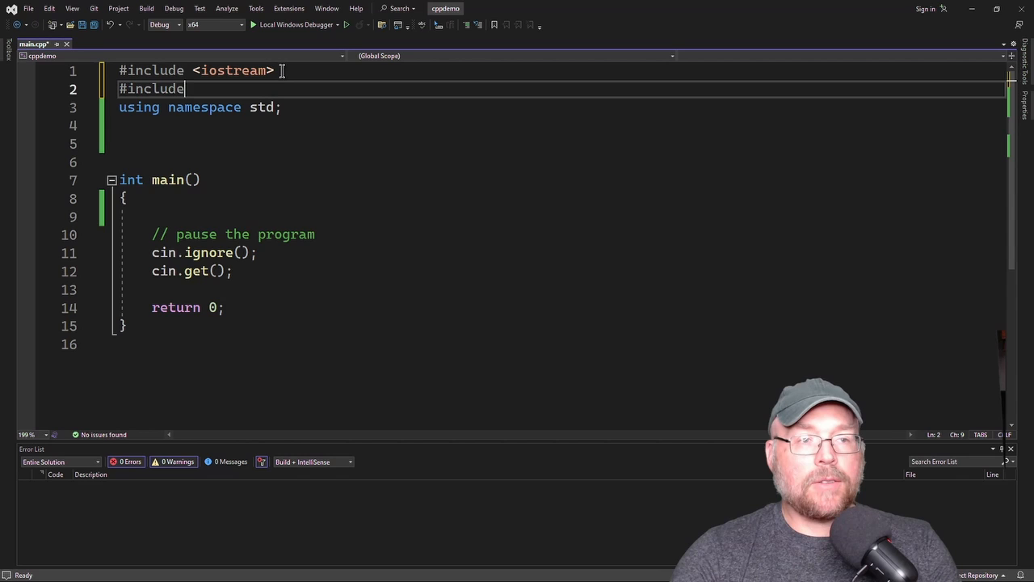
text(<cstd;lib>)
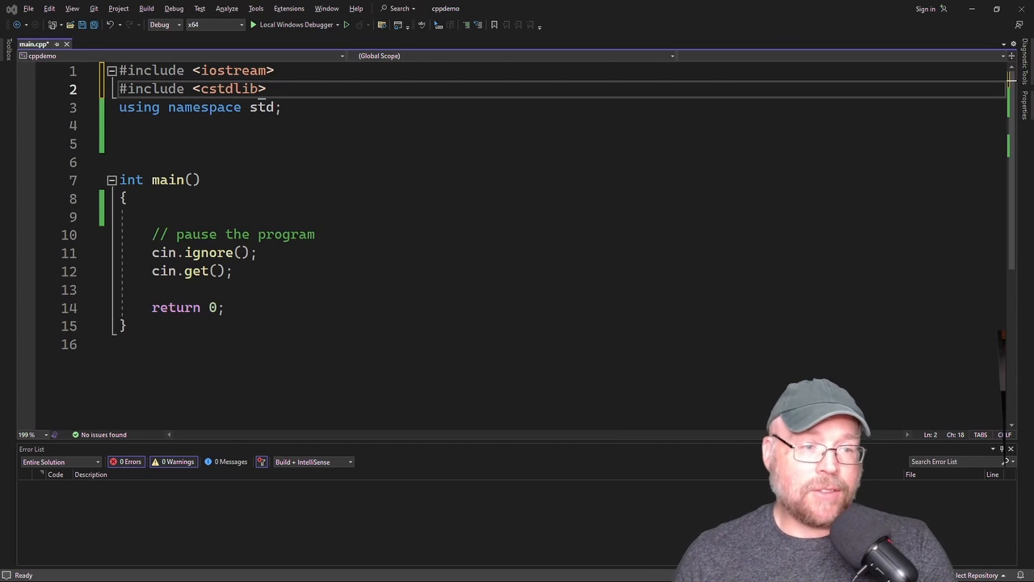
text(cout << rand)
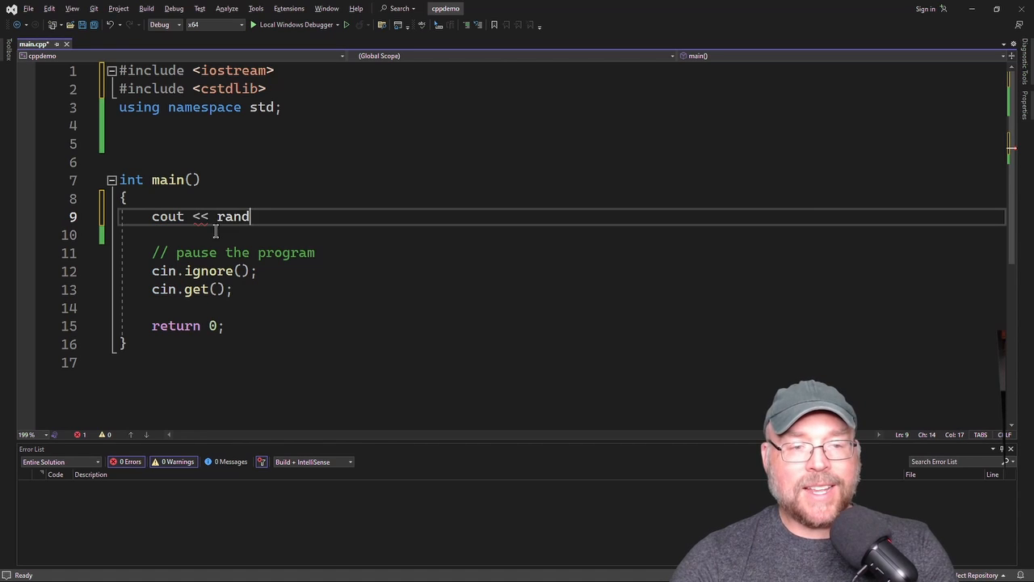
text(() << endl;)
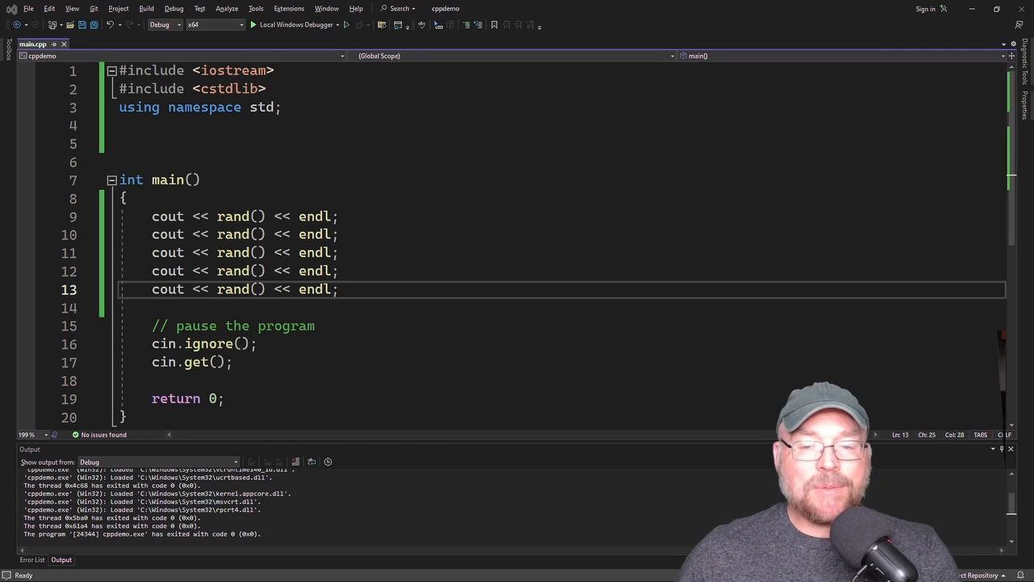
click(252, 24)
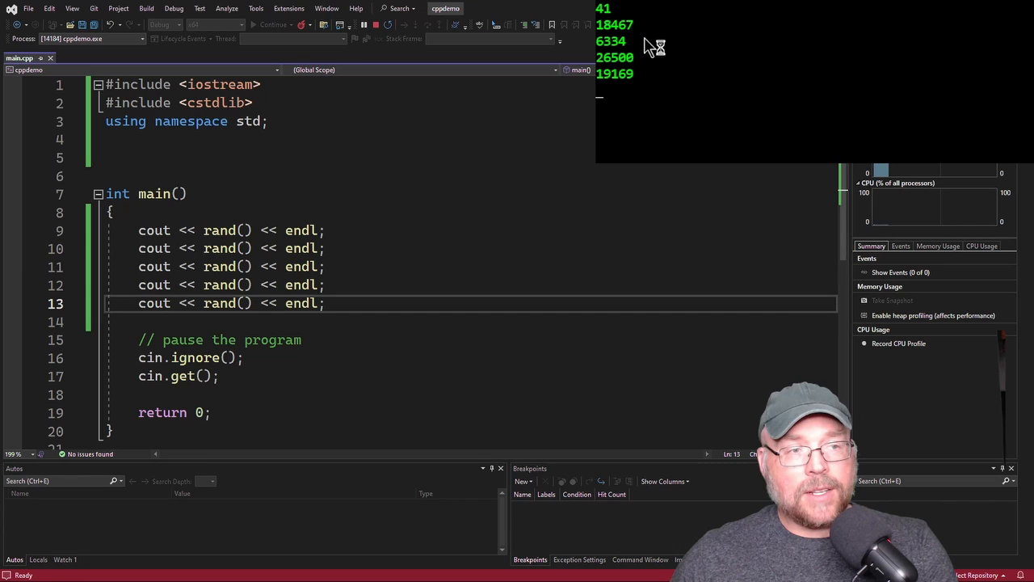
mouse_move(650, 50)
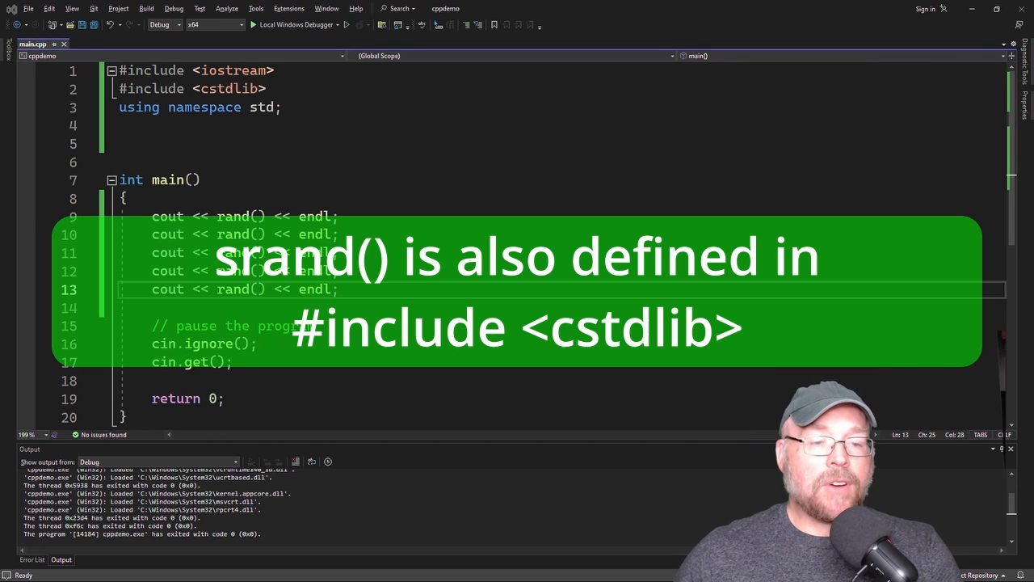
Seed the generator with srand(99); on a new line at the top of main.
click(174, 199)
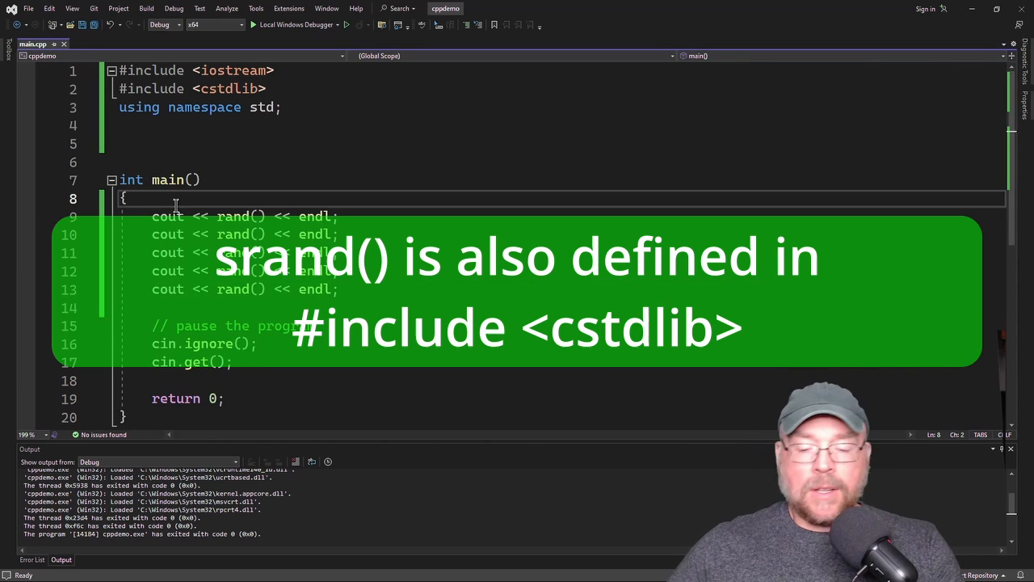
text(srand)
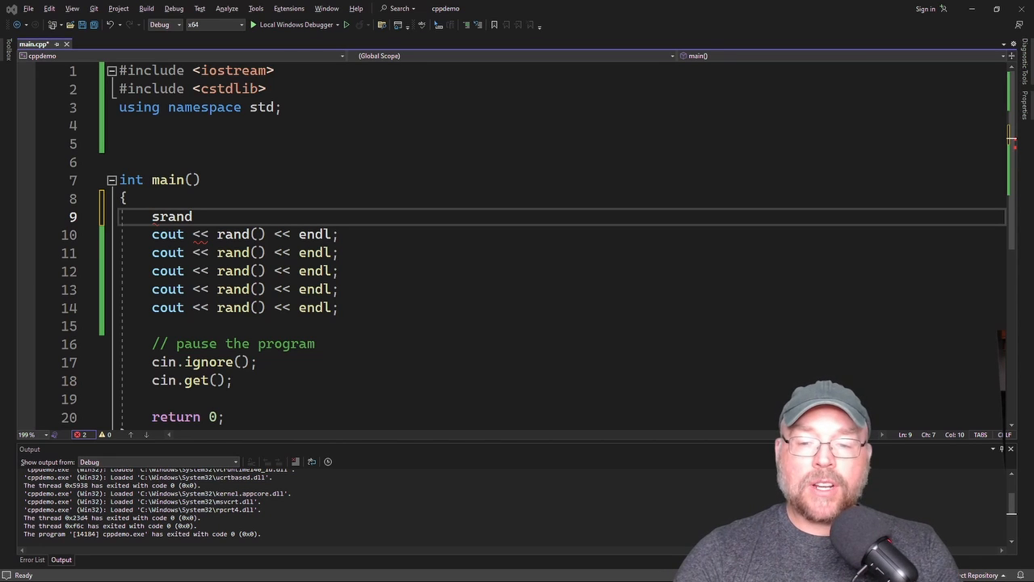
text((99);)
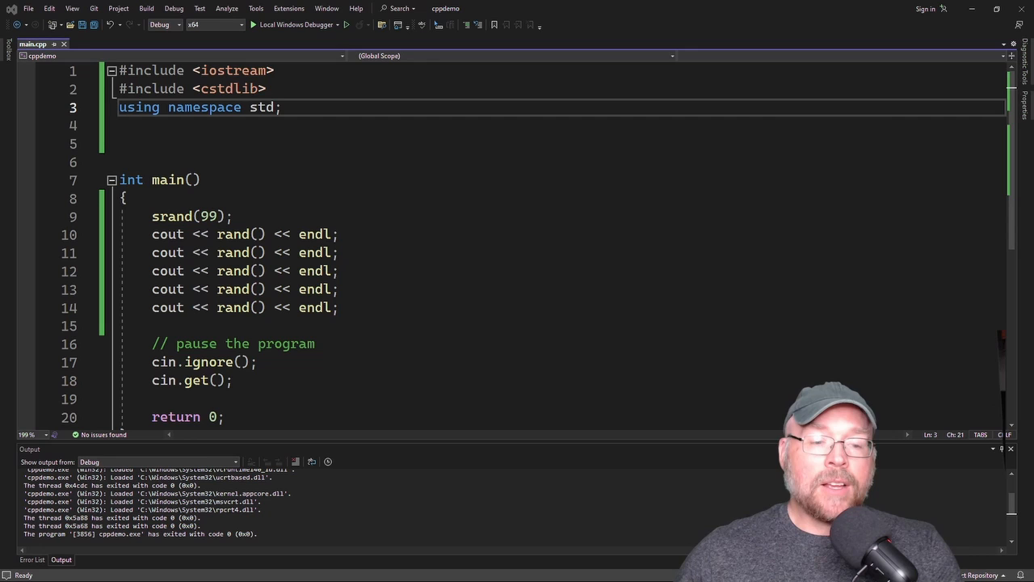
Include <ctime>, store time(0) in int x and seed with srand(x).
click(267, 89)
text(#include <ctime>)
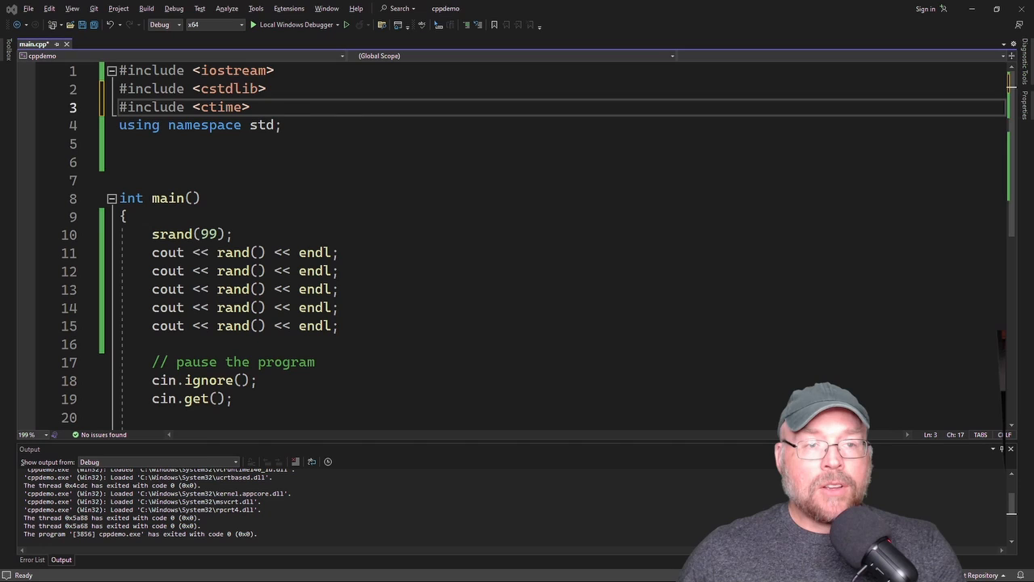
click(126, 217)
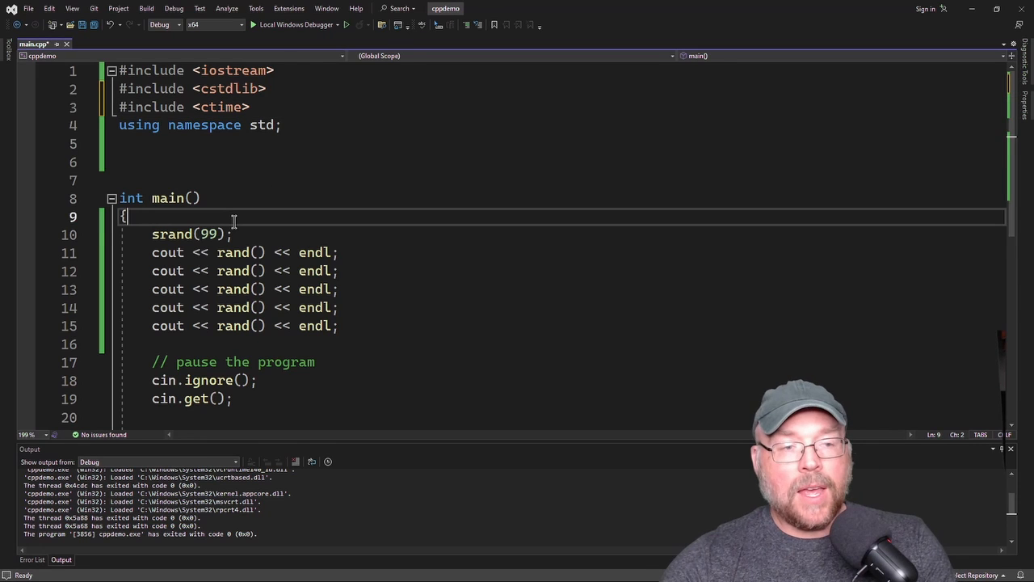
text(time(0))
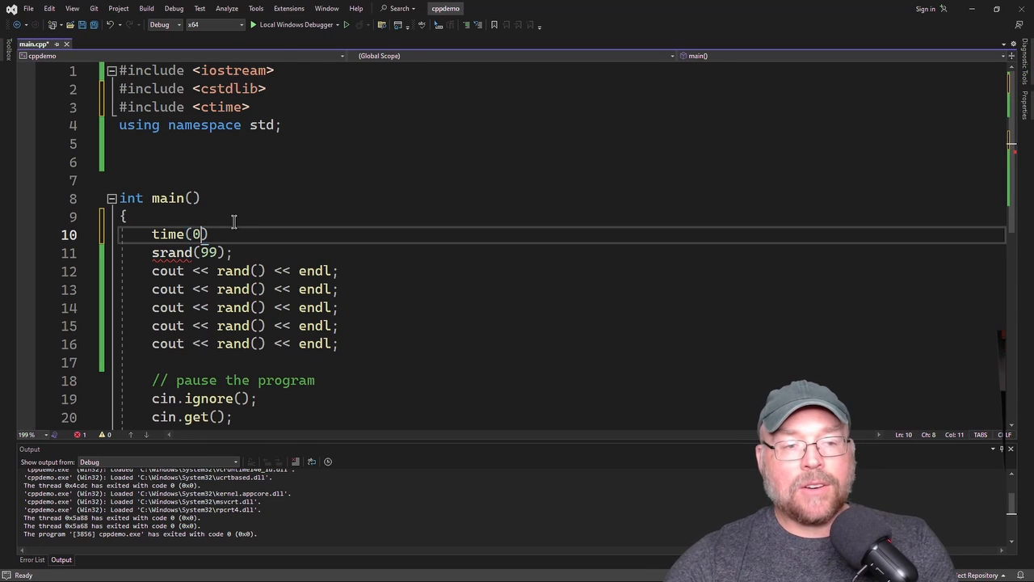
text(;)
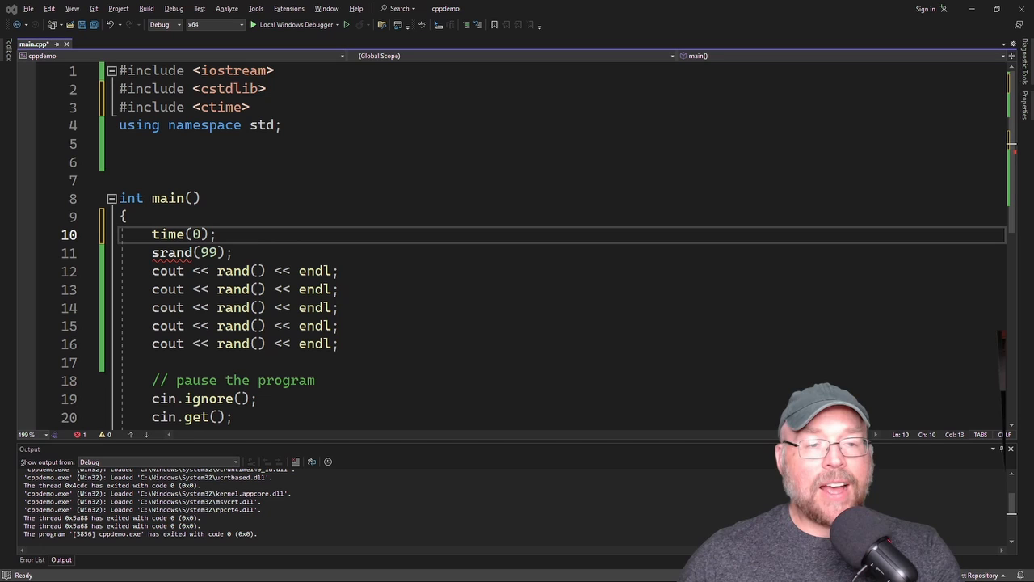
click(152, 233)
text(int x = )
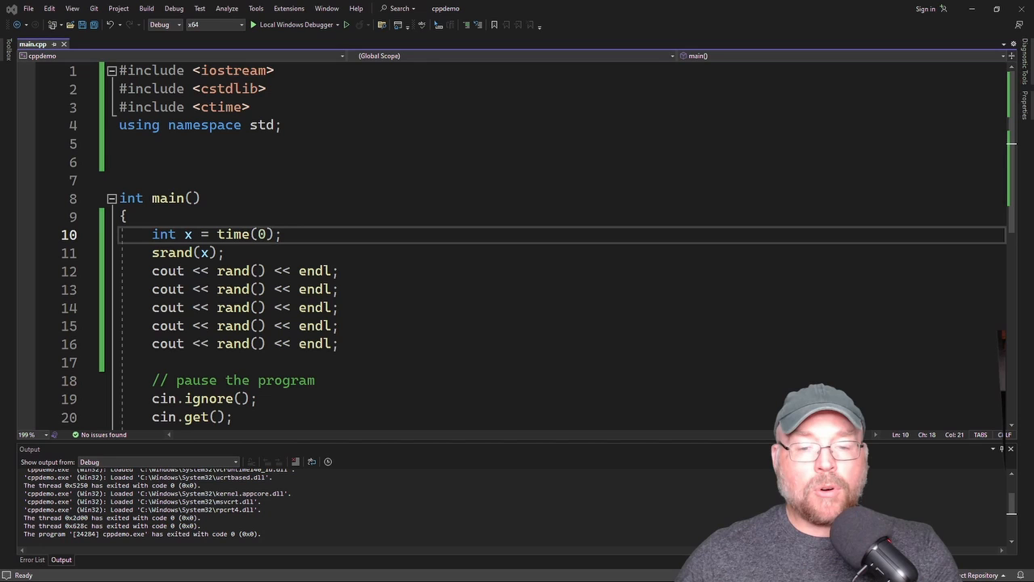
click(267, 89)
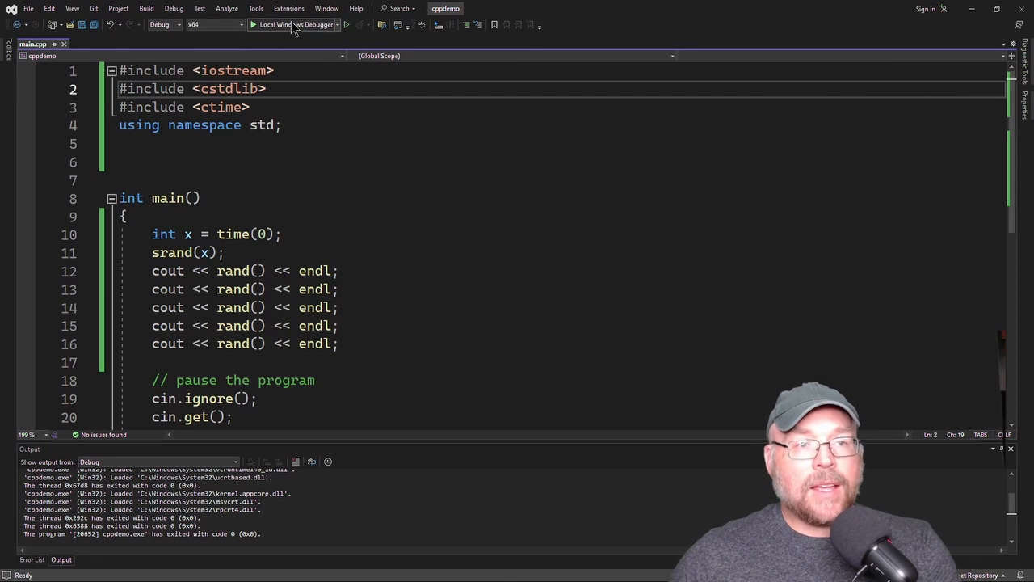
click(278, 24)
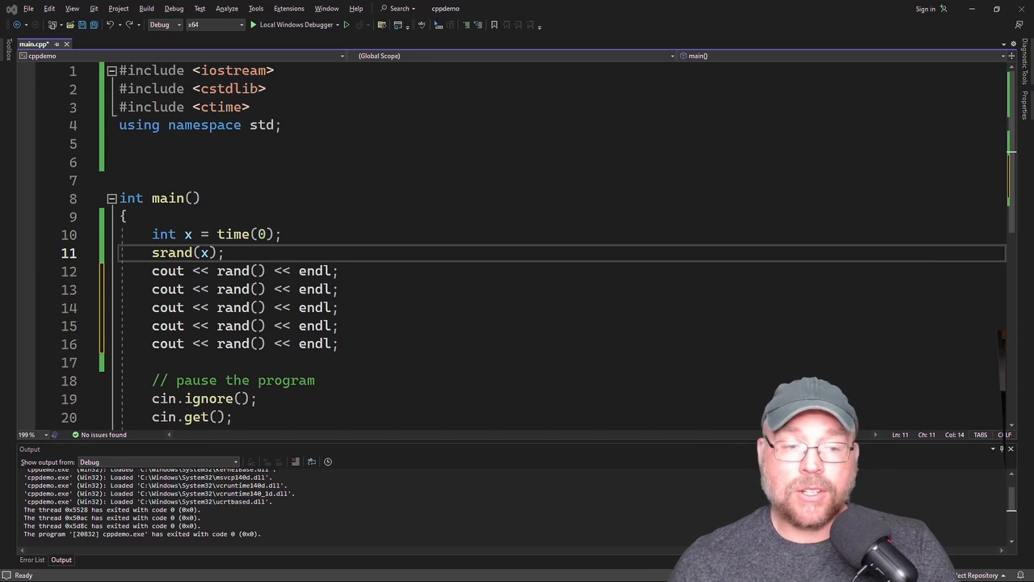
Replace the five prints with a single cout << 1 + rand() % 6 << endl; die roll.
click(281, 125)
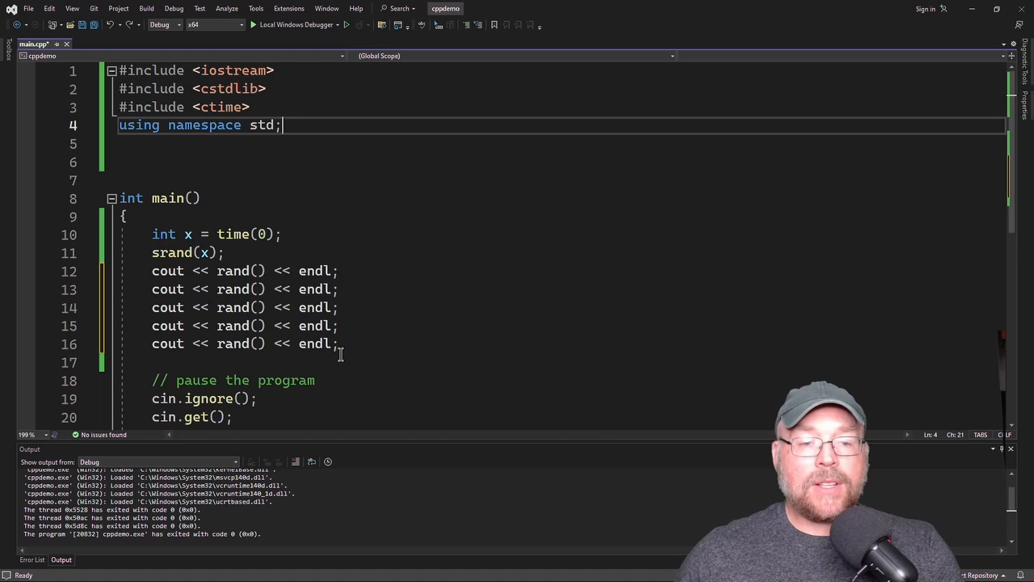
drag(152, 271, 337, 343)
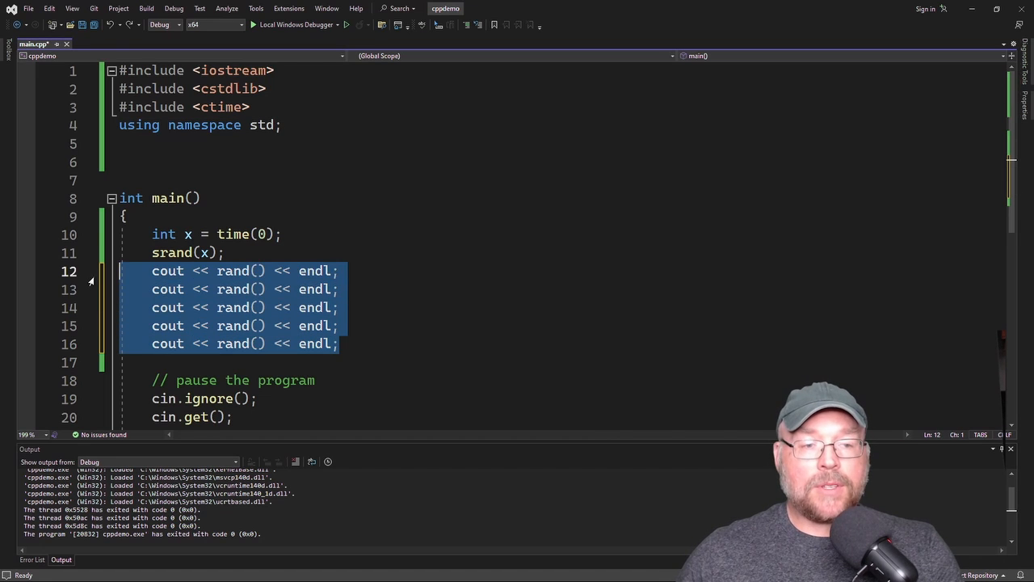
click(261, 272)
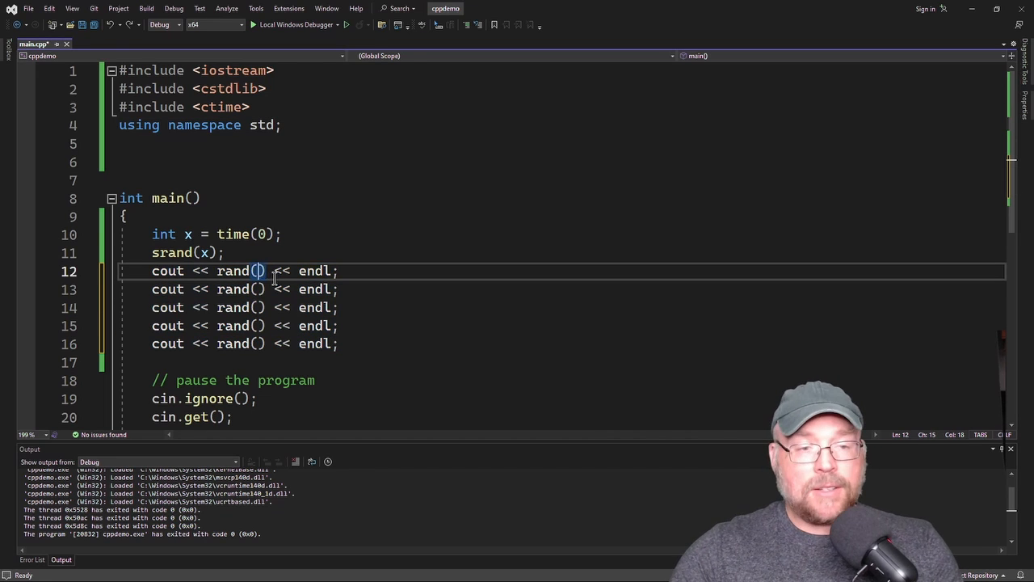
text(1 +)
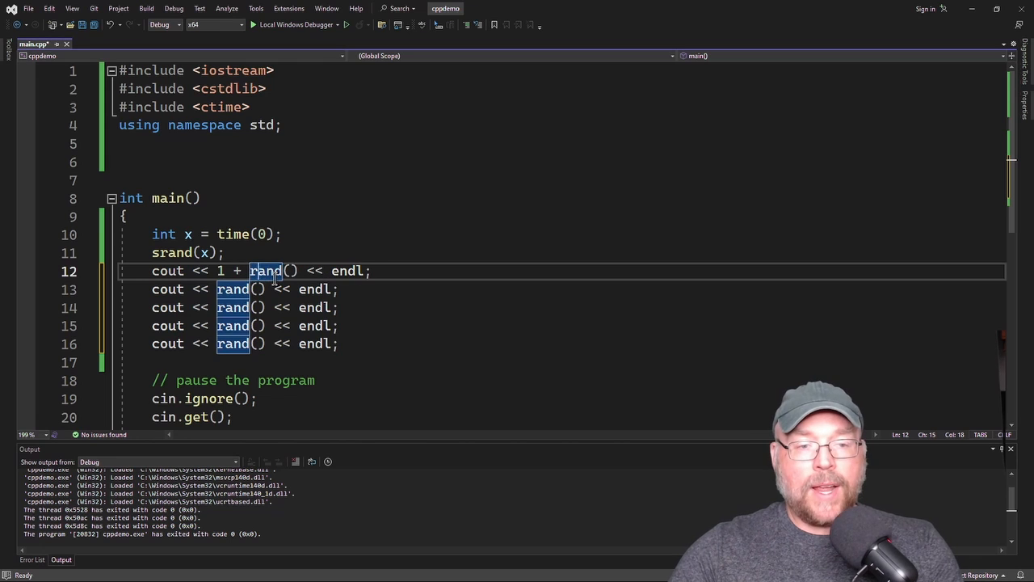
text(% 6)
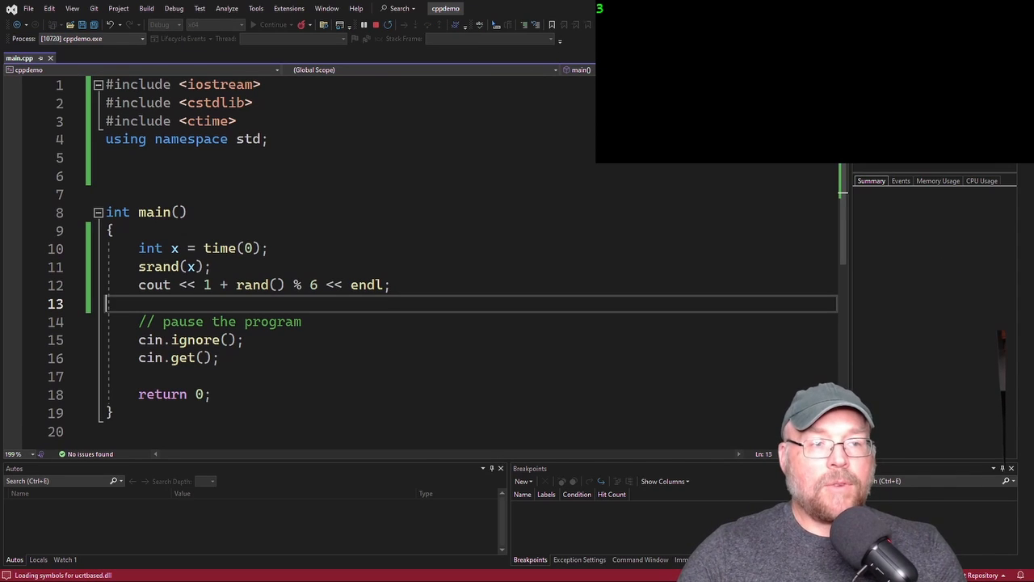
Stop the running program and run the die roll again.
click(273, 24)
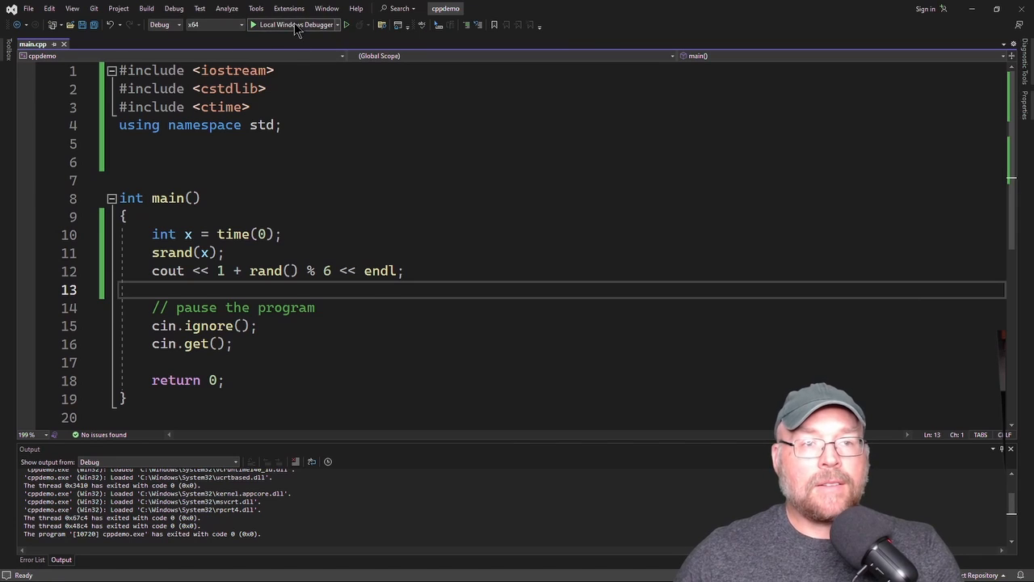
click(278, 24)
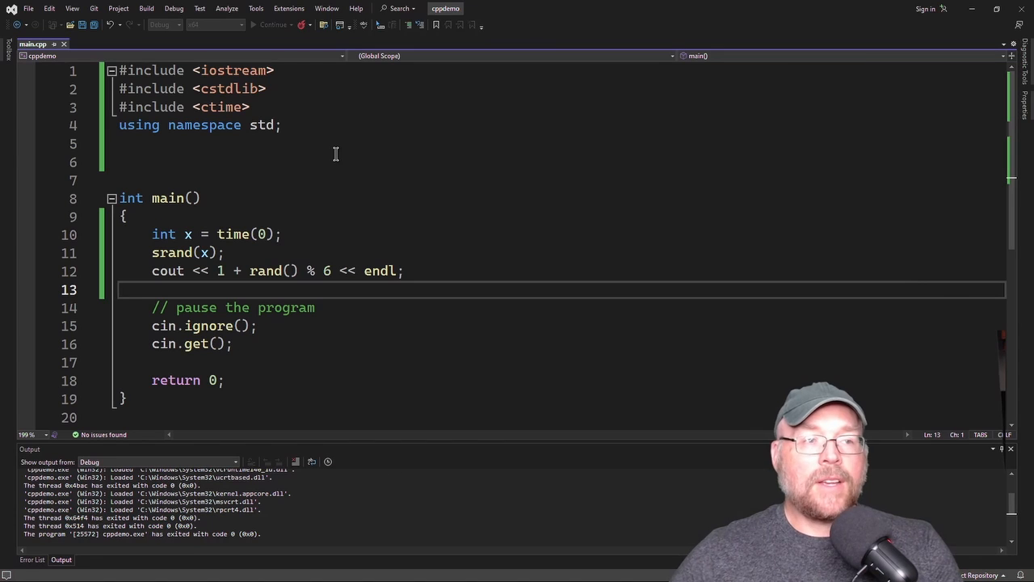